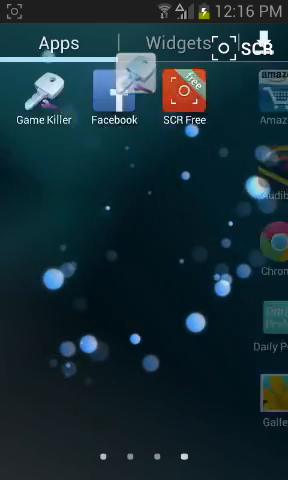
Scroll through the launcher's apps to launch FaceNiff and trigger the Superuser request.
scroll("left", 3)
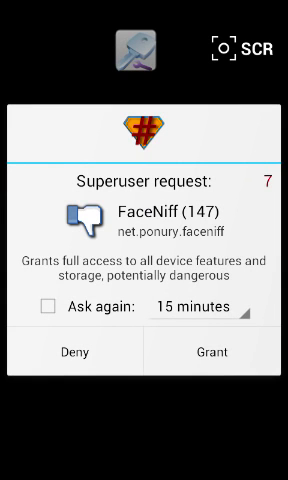
Grant FaceNiff root access in Superuser and accept the Disclaimer dialog.
left_click(215, 379)
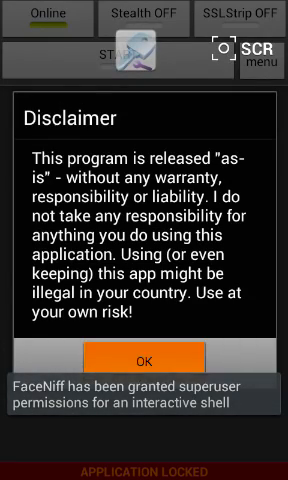
left_click(144, 360)
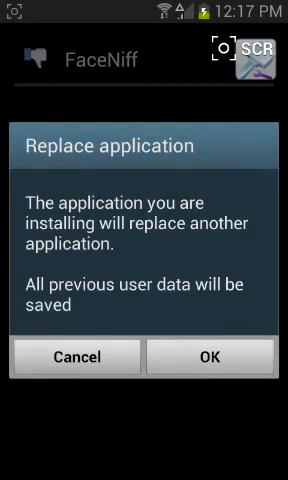
Confirm the Replace application dialog so the new FaceNiff package installs.
left_click(211, 357)
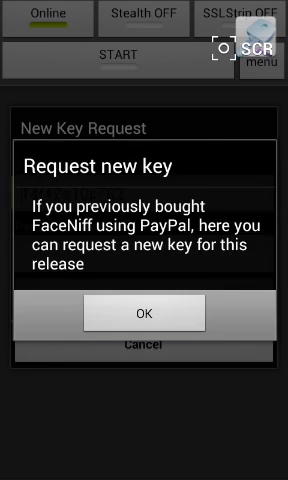
Dismiss the new key message, cancel the New Key Request form, and choose Unlock app.
left_click(144, 313)
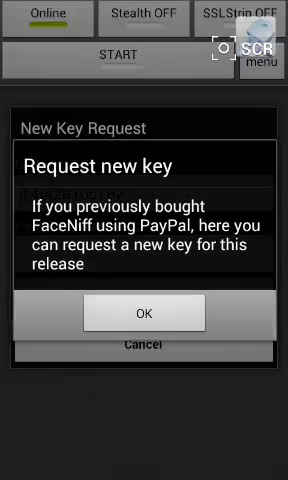
left_click(144, 313)
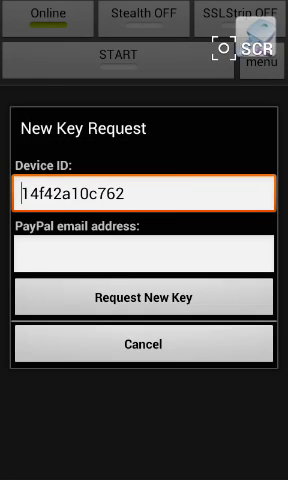
left_click(143, 189)
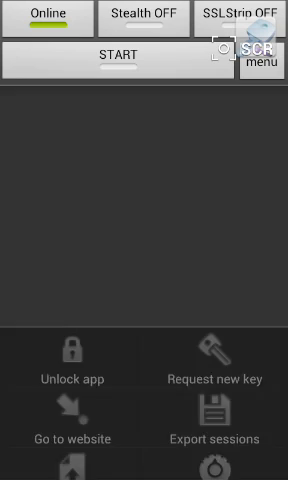
left_click(72, 360)
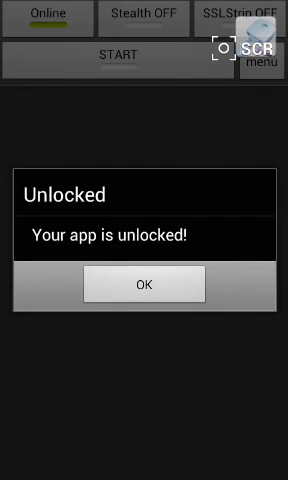